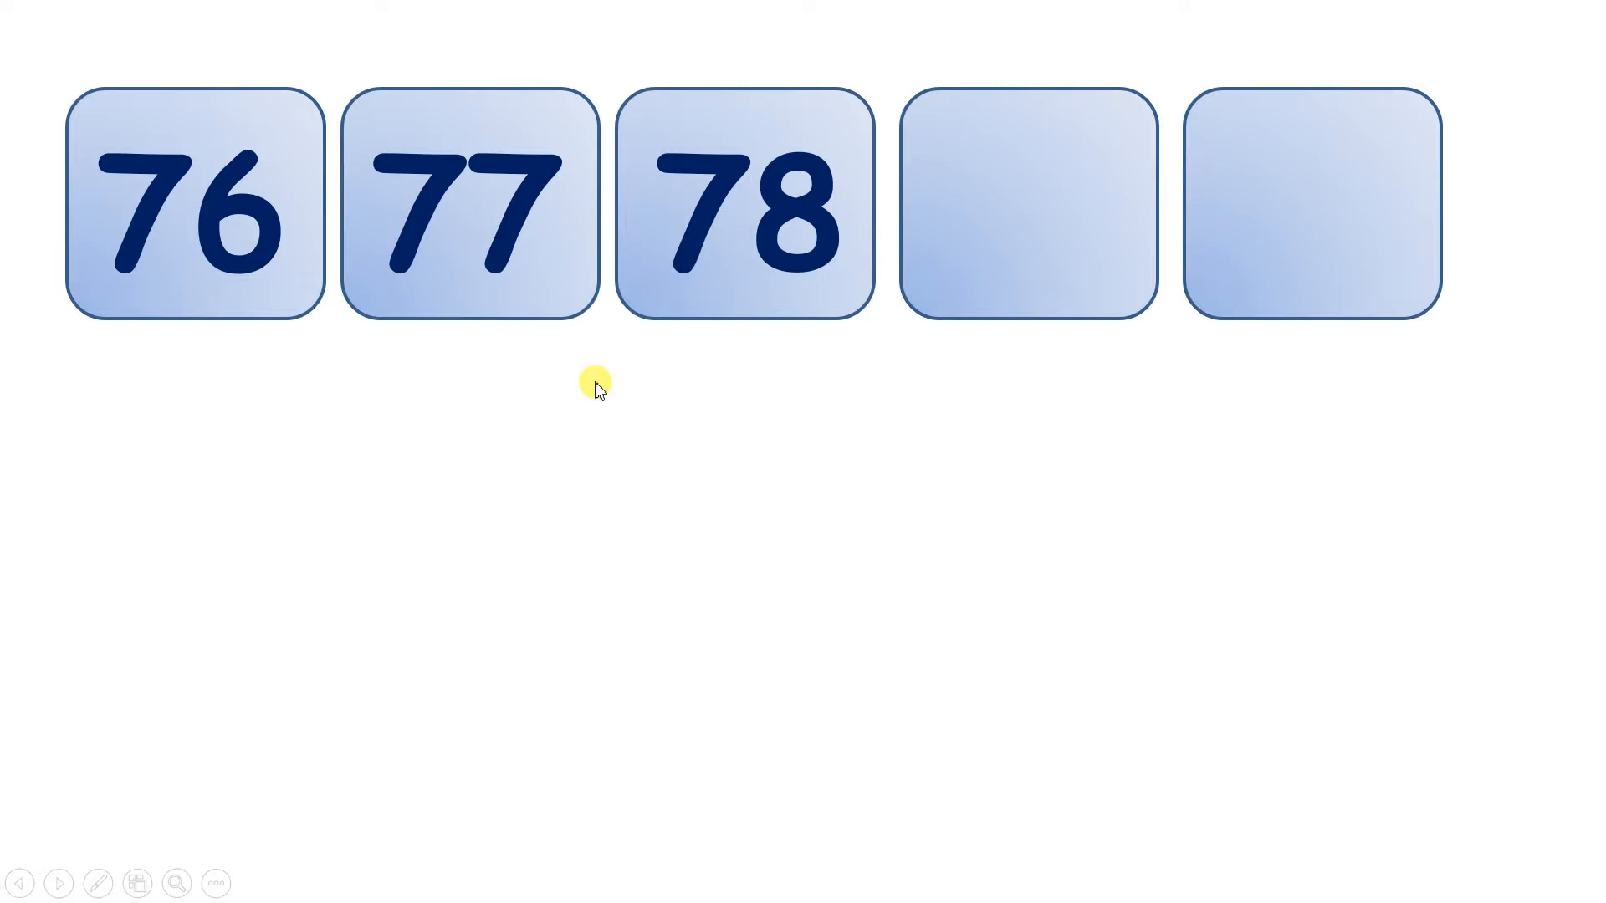
Reveal the missing numbers 79 and 80 so the tiles count 76 to 80.
left_click(1029, 205)
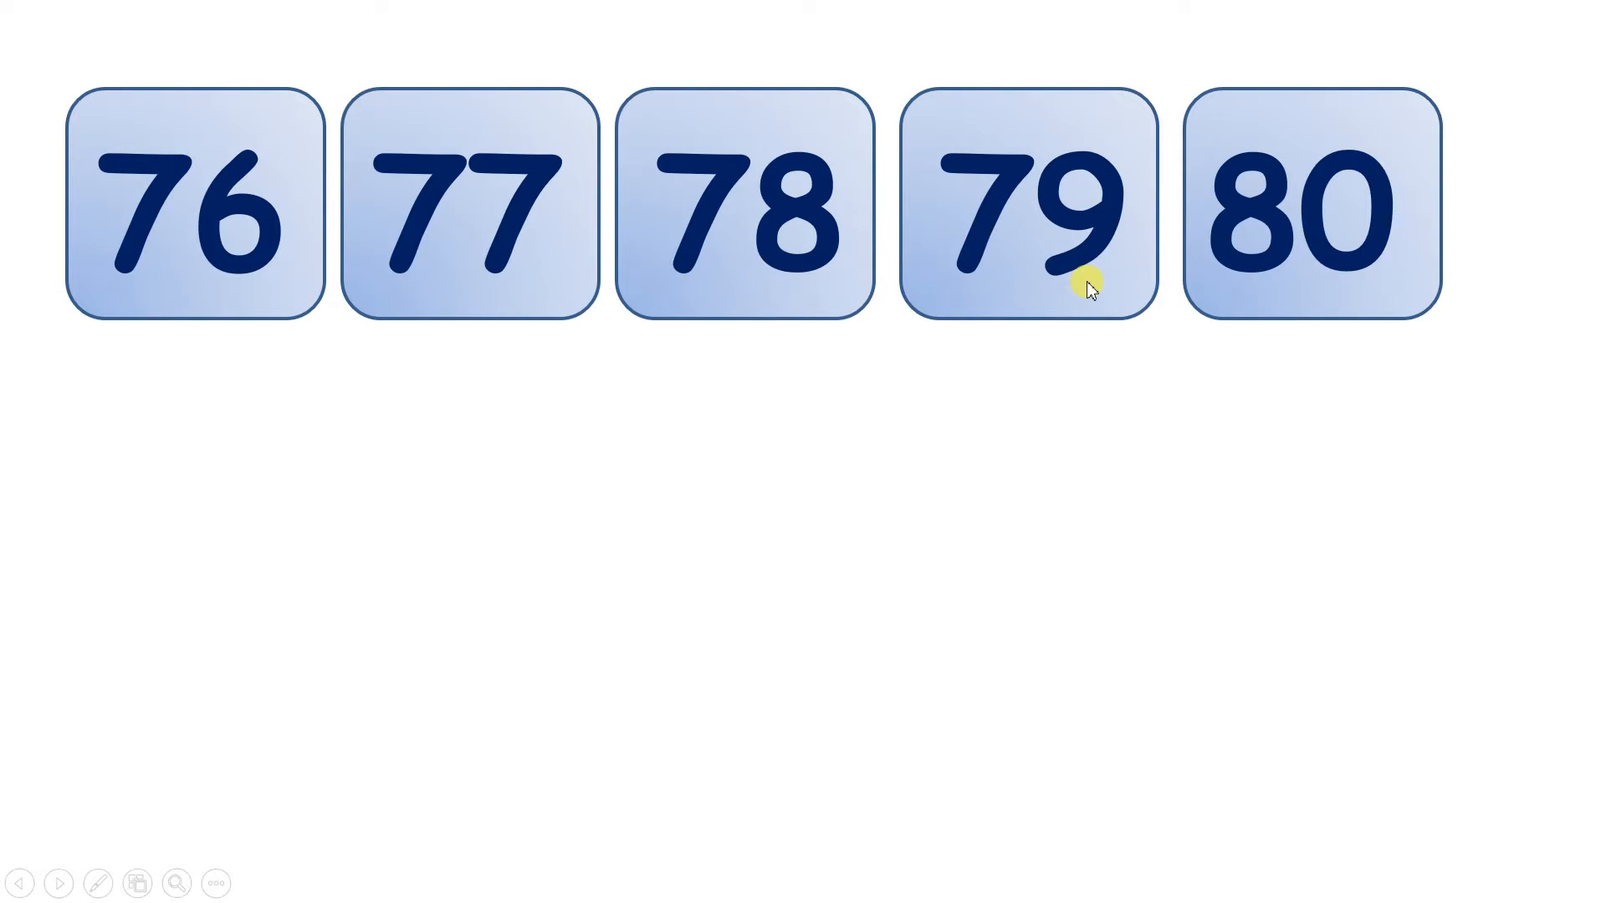
mouse_move(1327, 267)
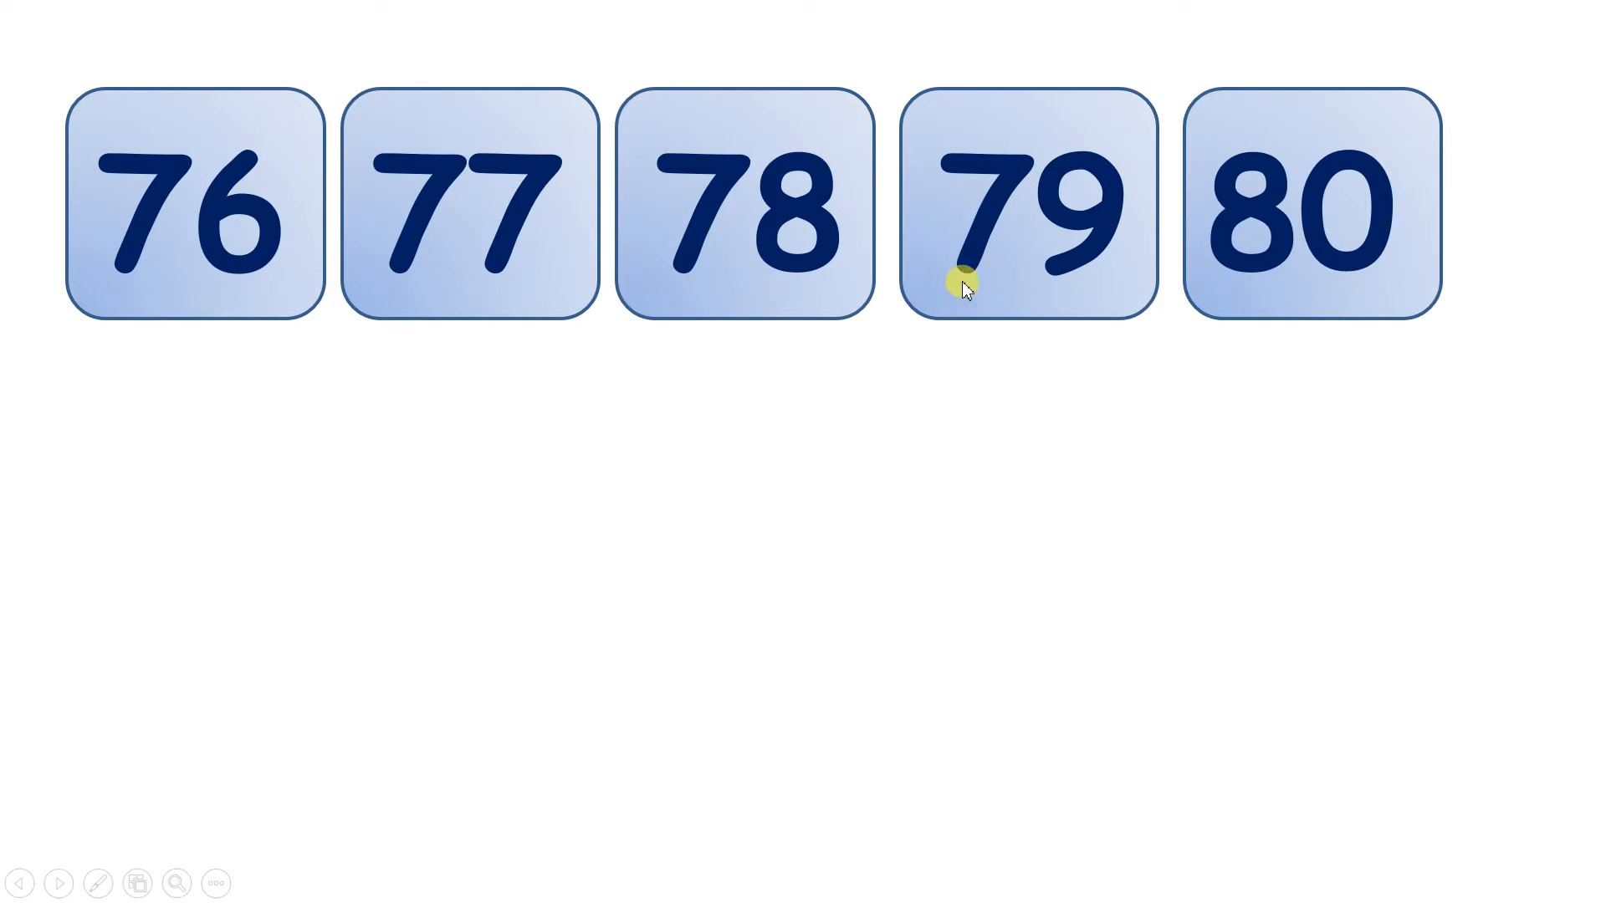
mouse_move(1246, 289)
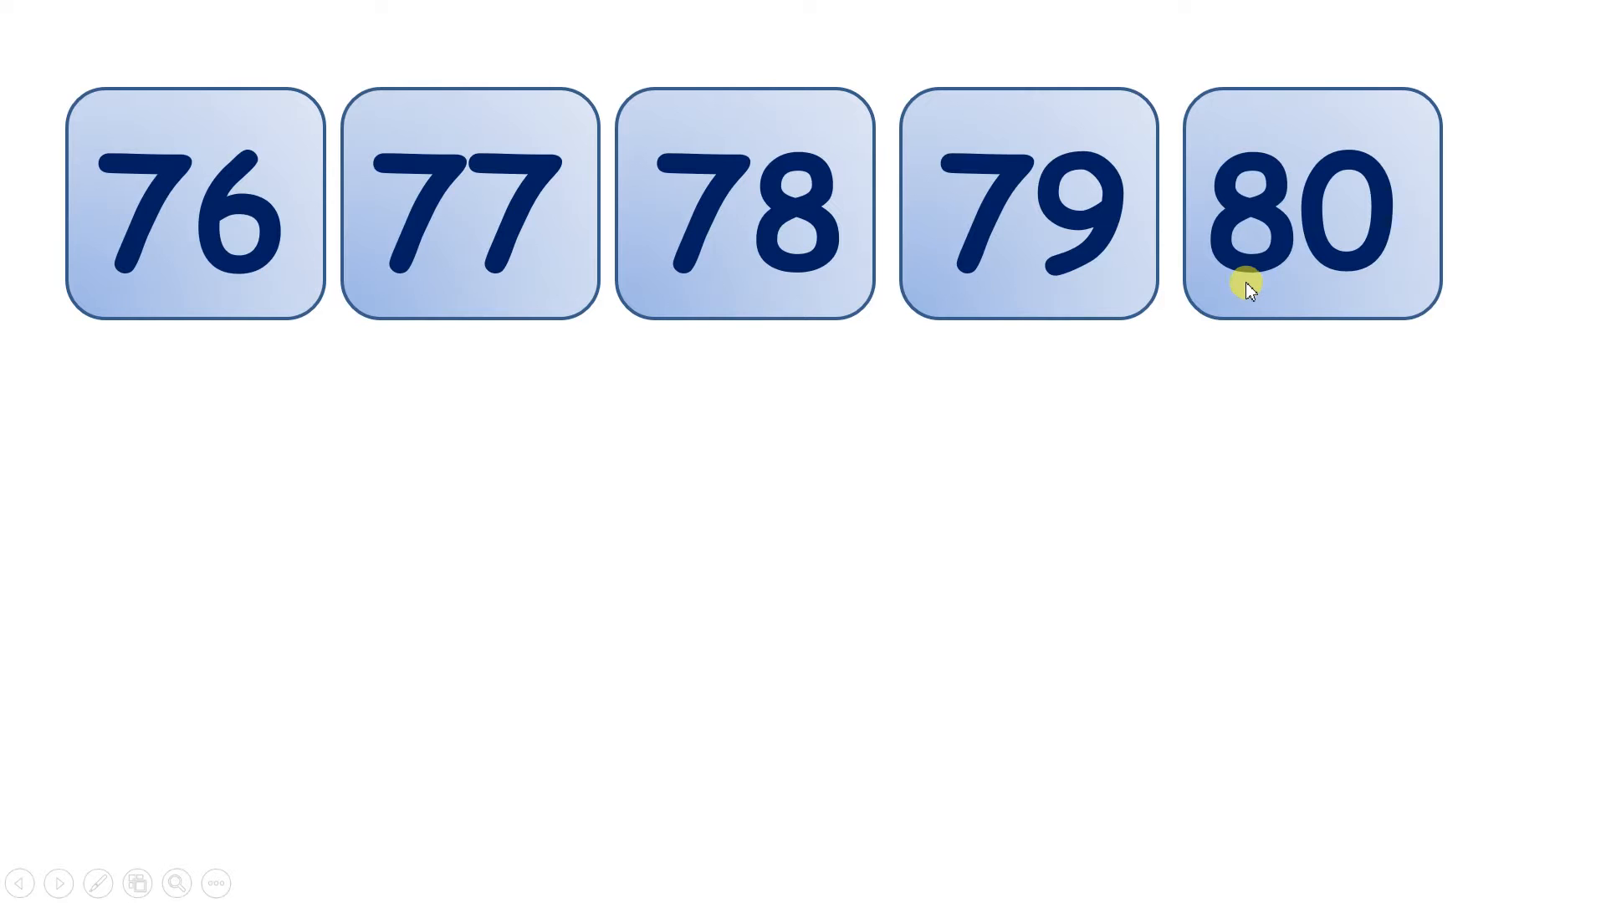
mouse_move(1190, 341)
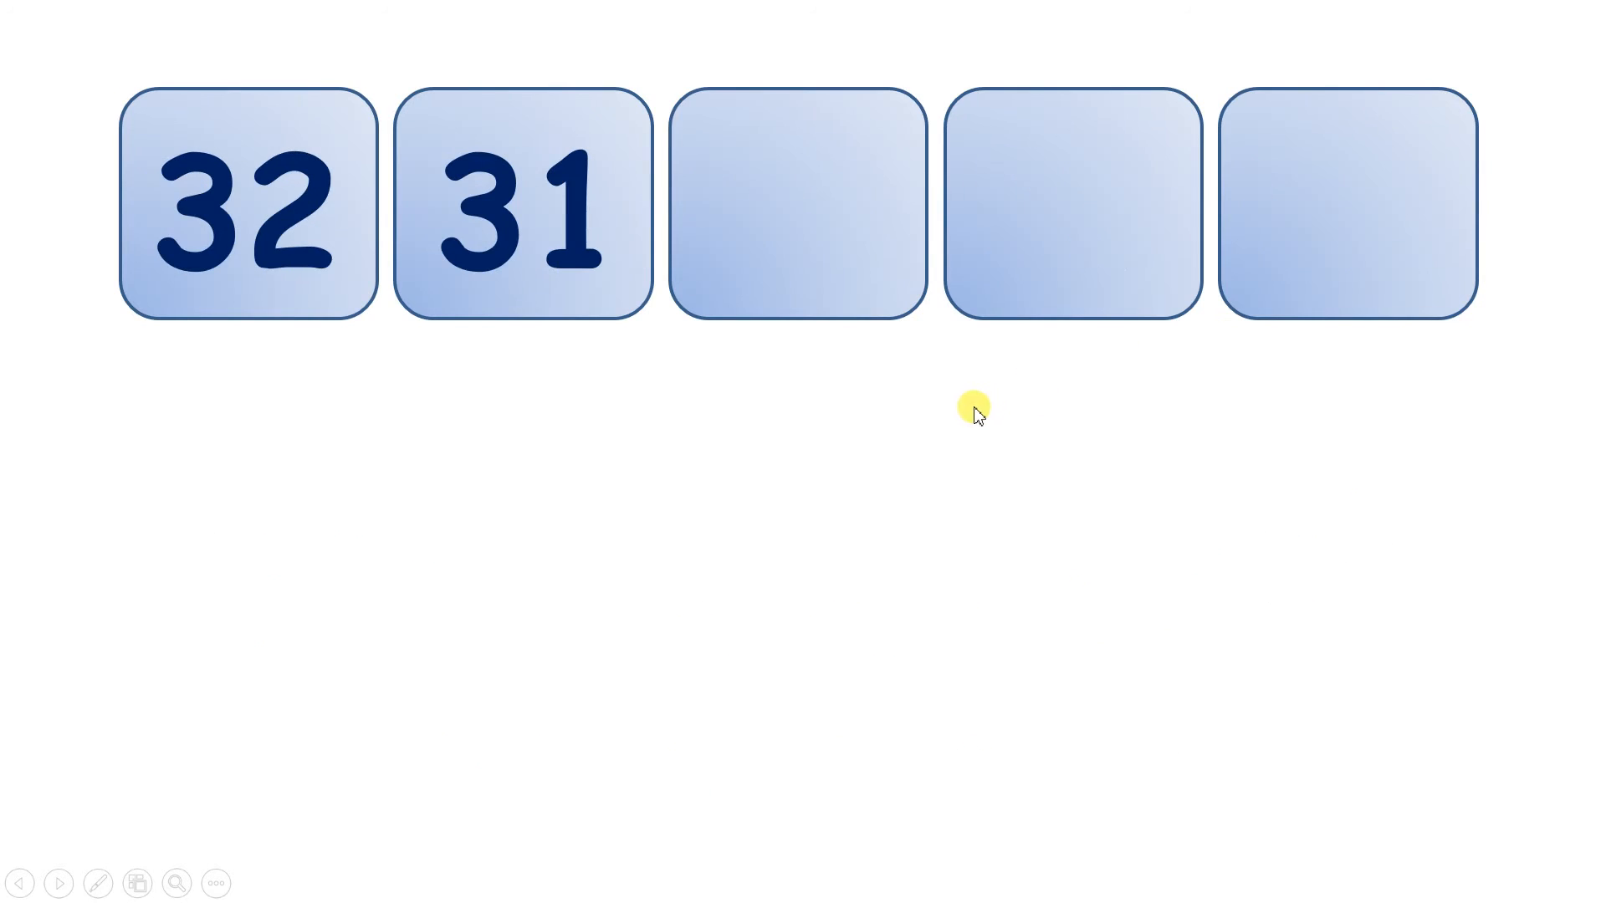
mouse_move(664, 460)
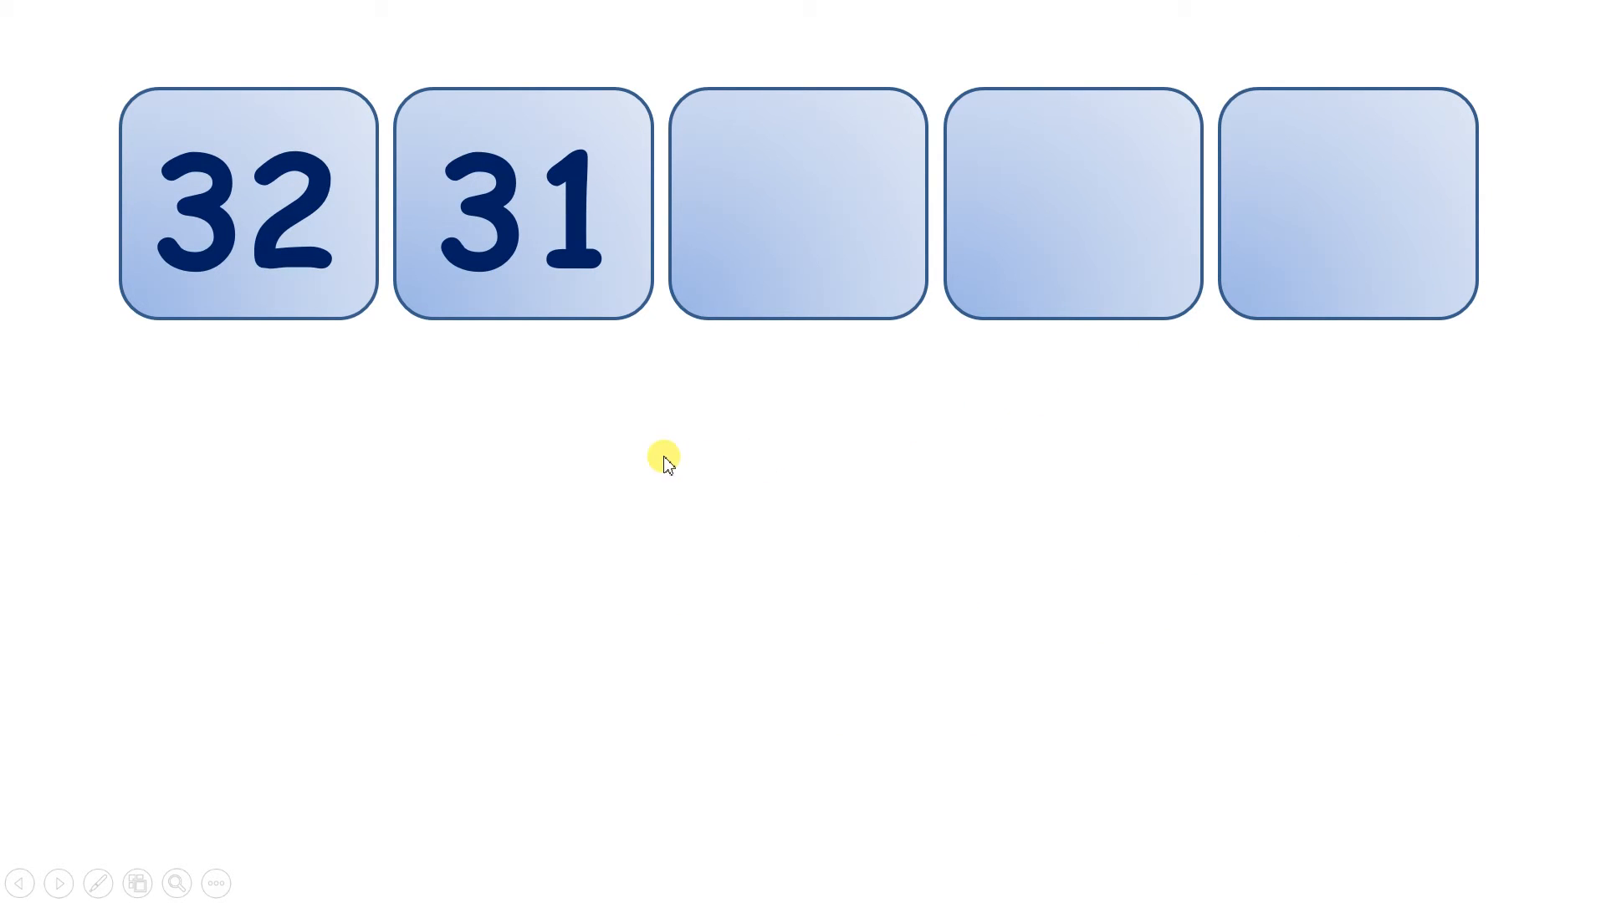
mouse_move(562, 430)
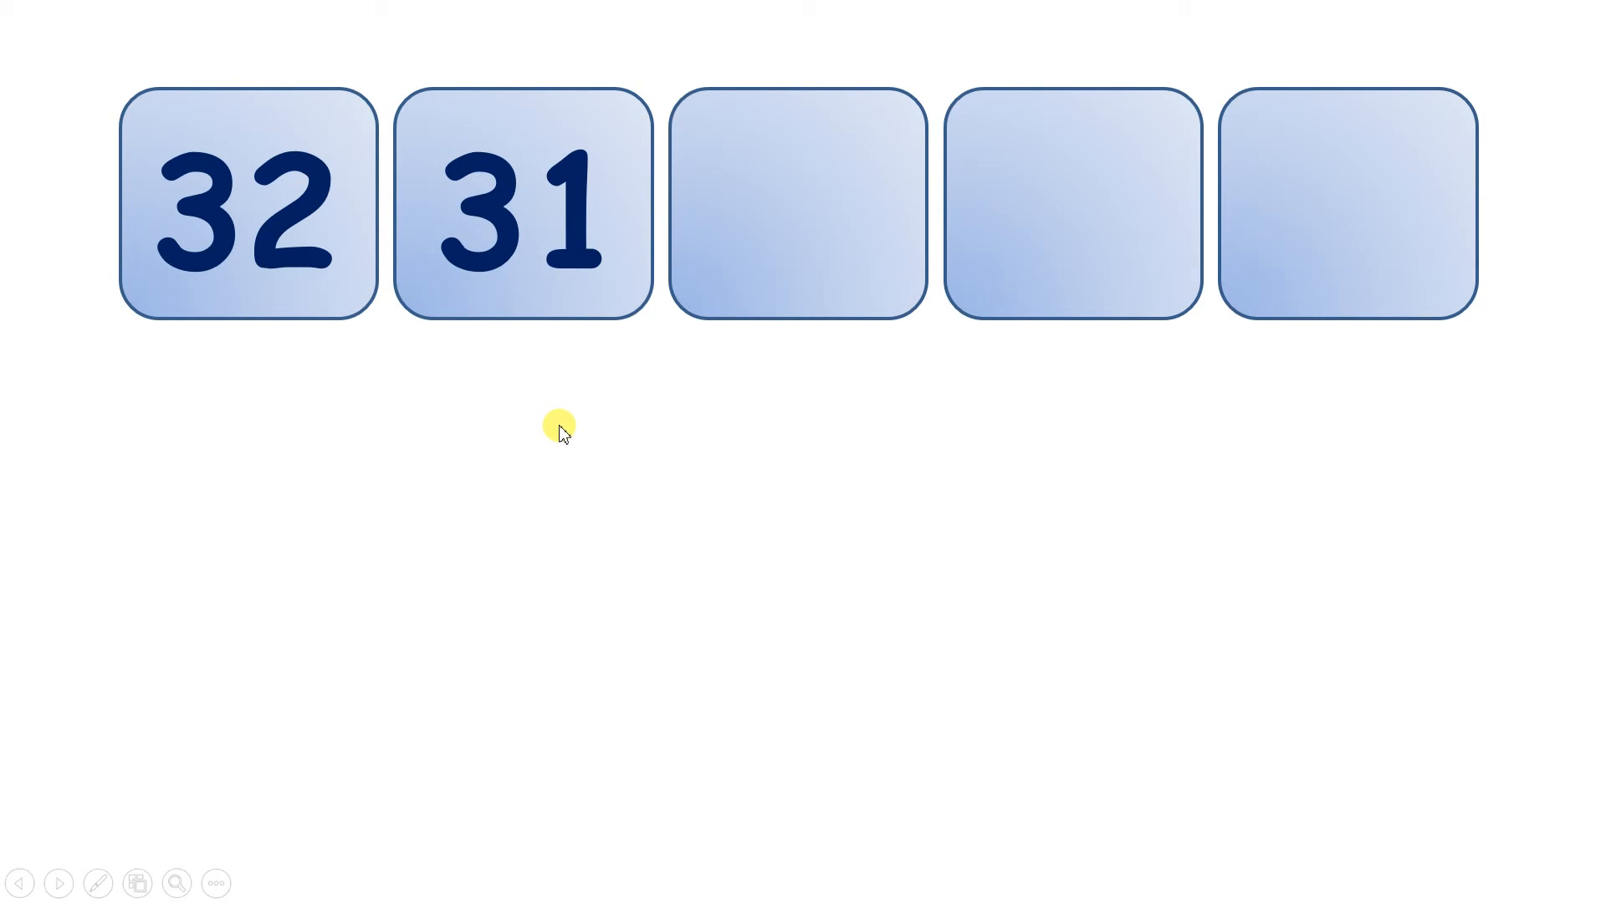
mouse_move(636, 438)
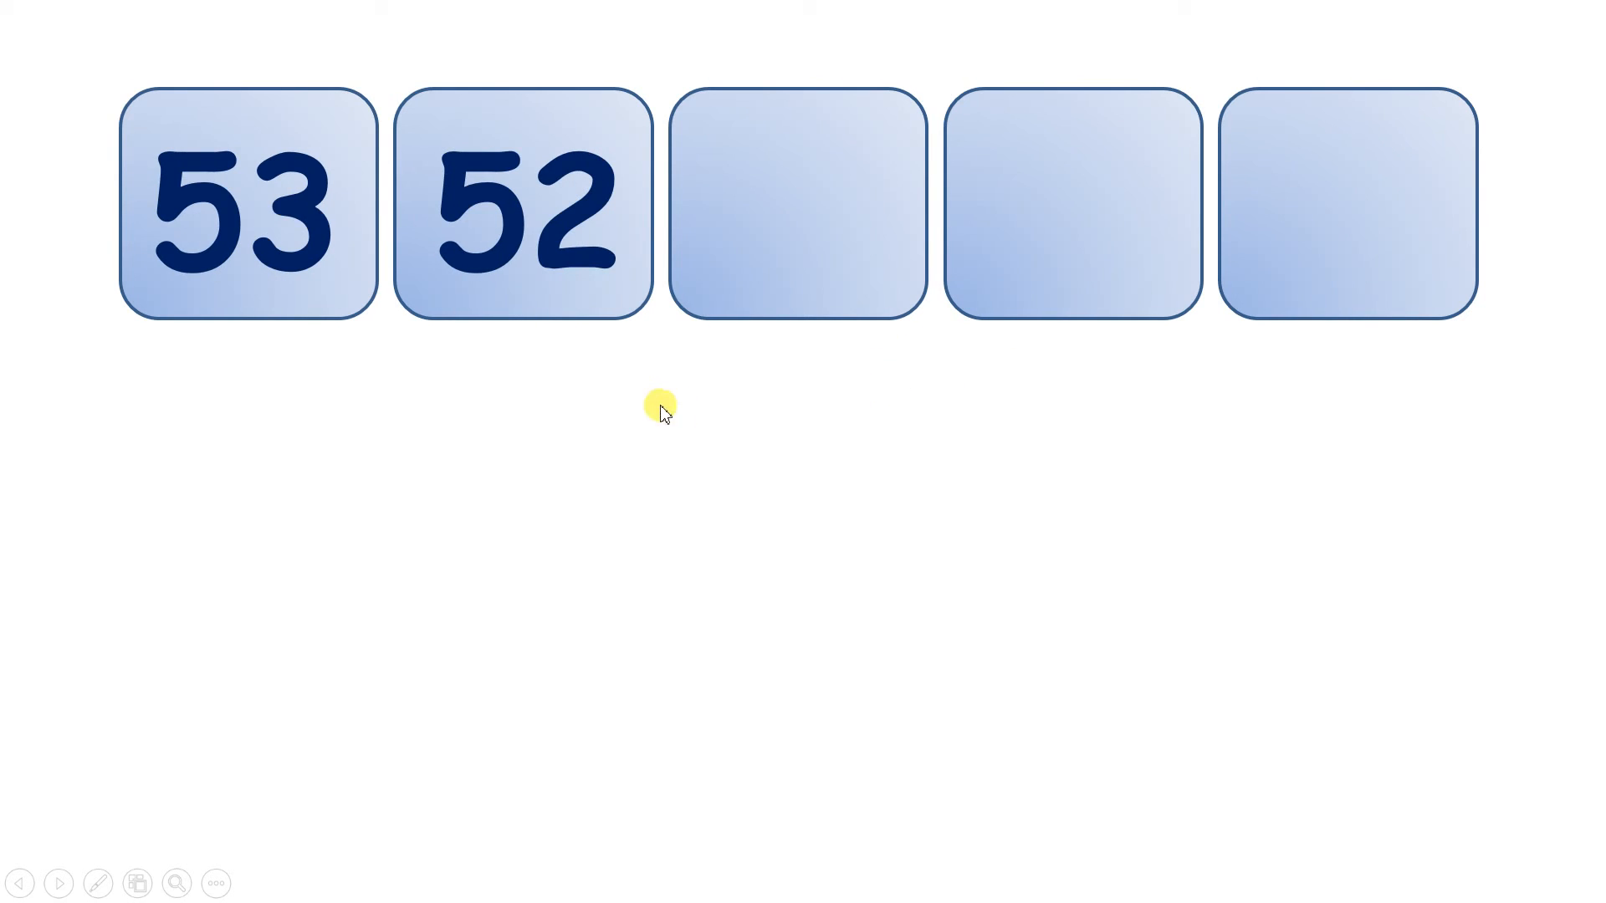
mouse_move(674, 411)
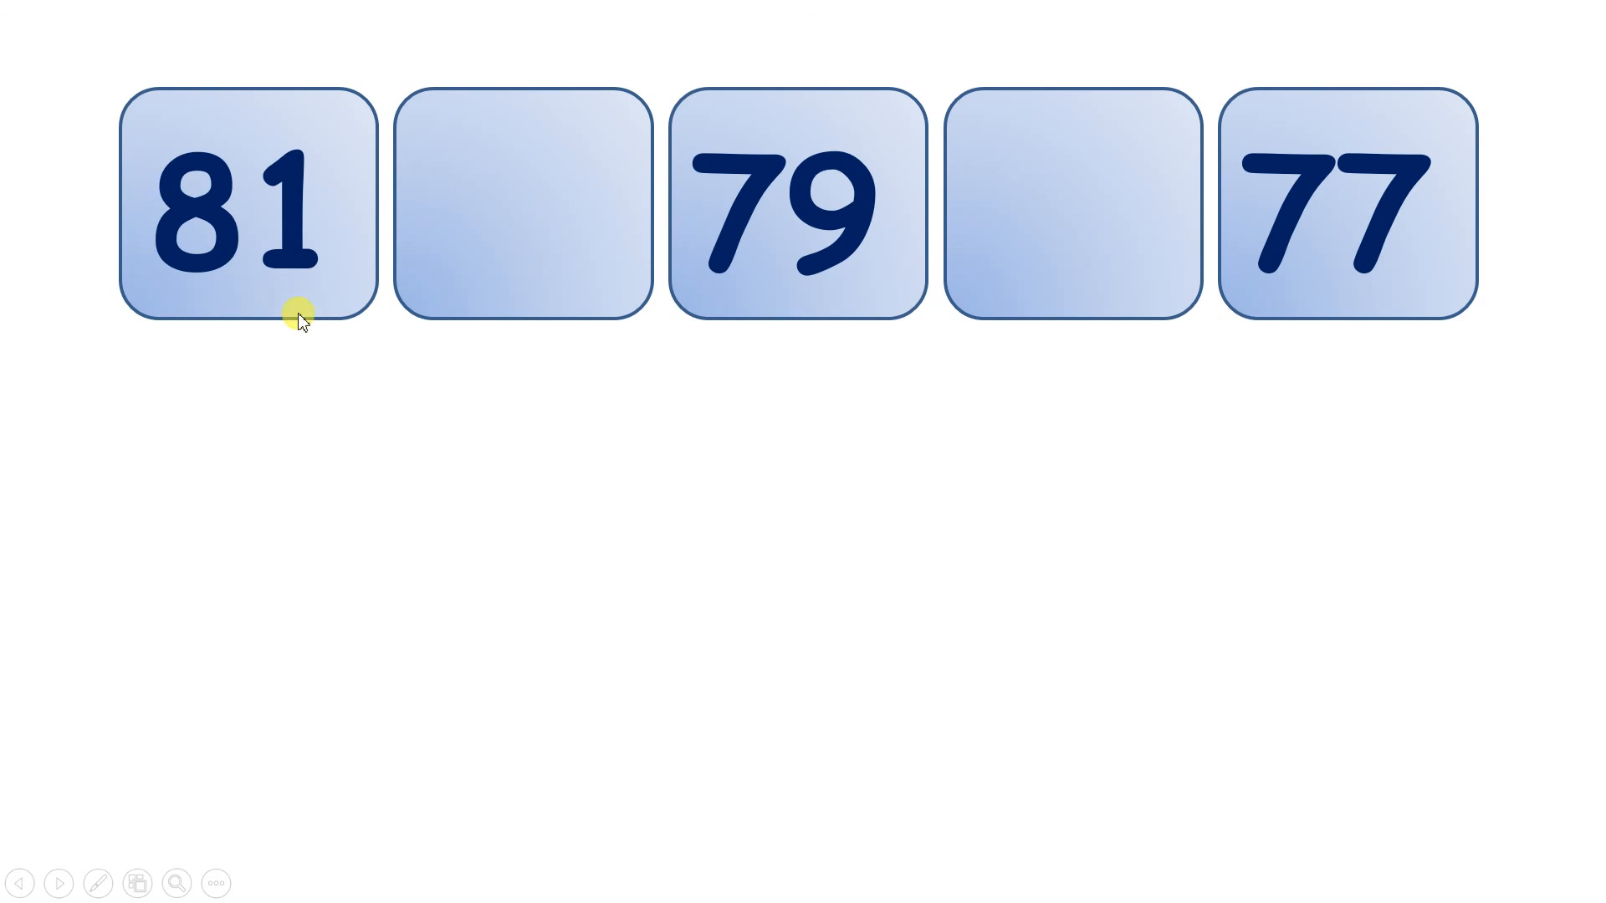
mouse_move(722, 294)
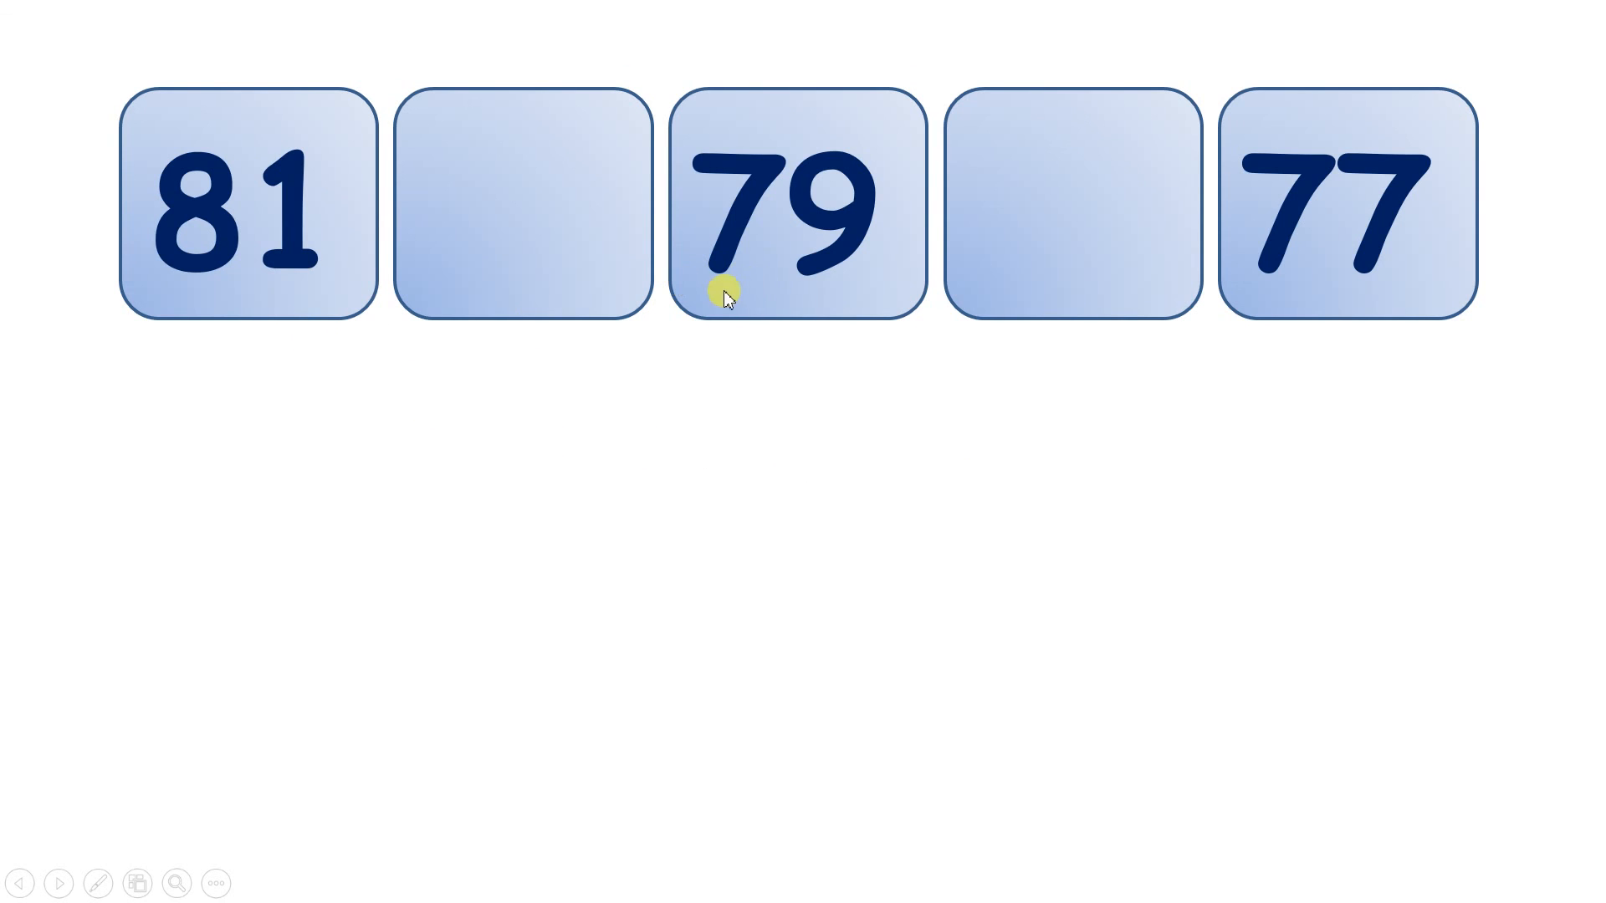
mouse_move(317, 304)
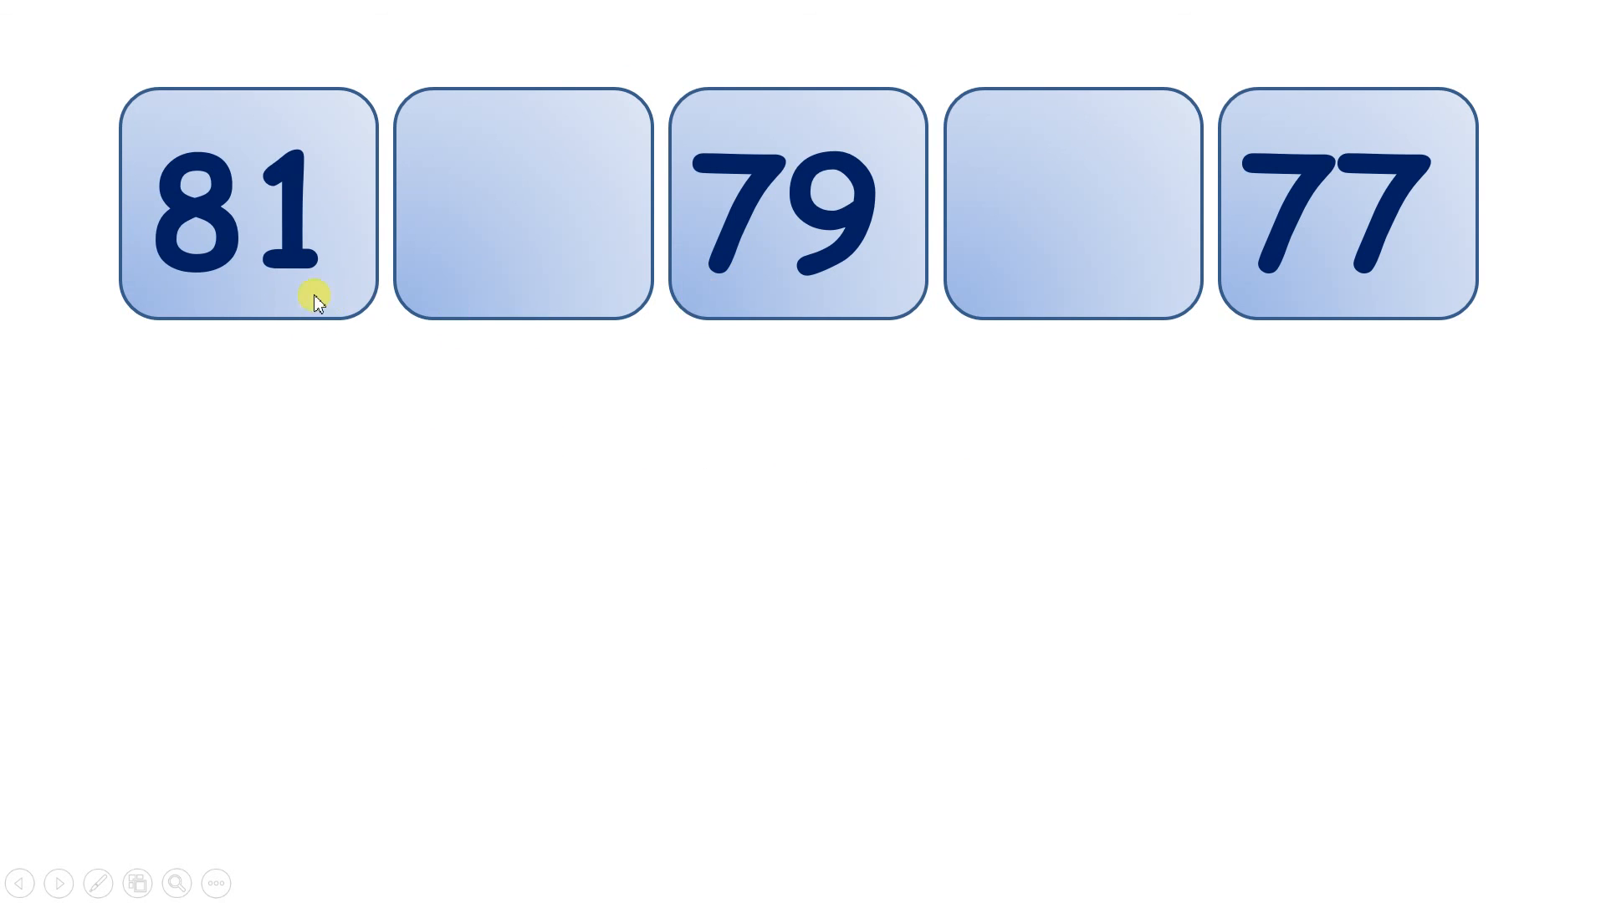